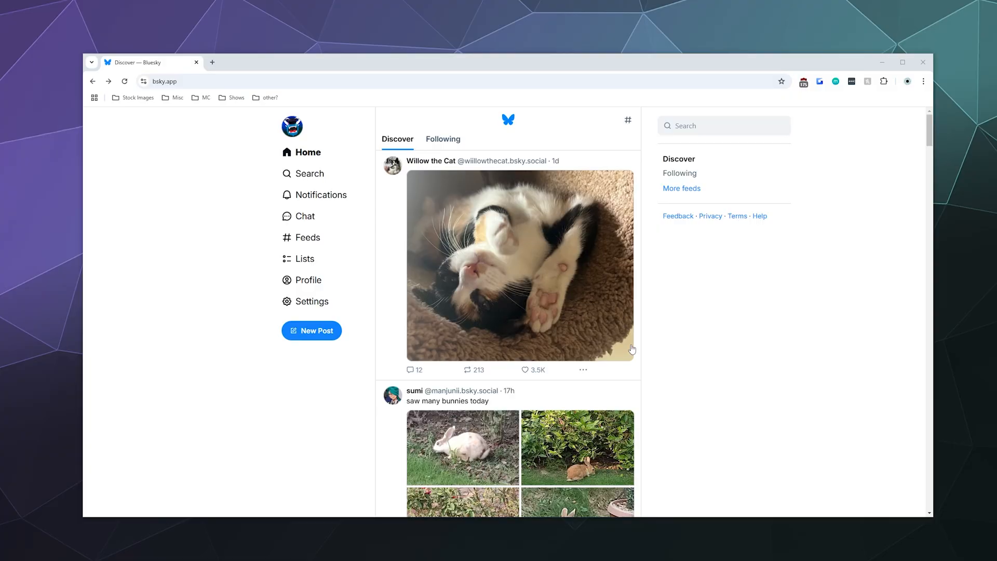
mouse_move(50, 238)
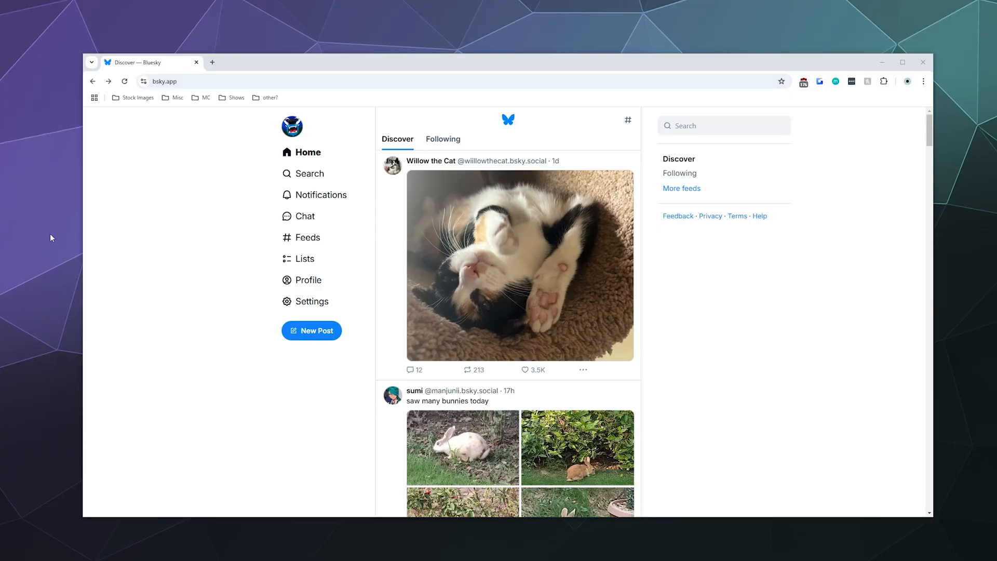
mouse_move(184, 149)
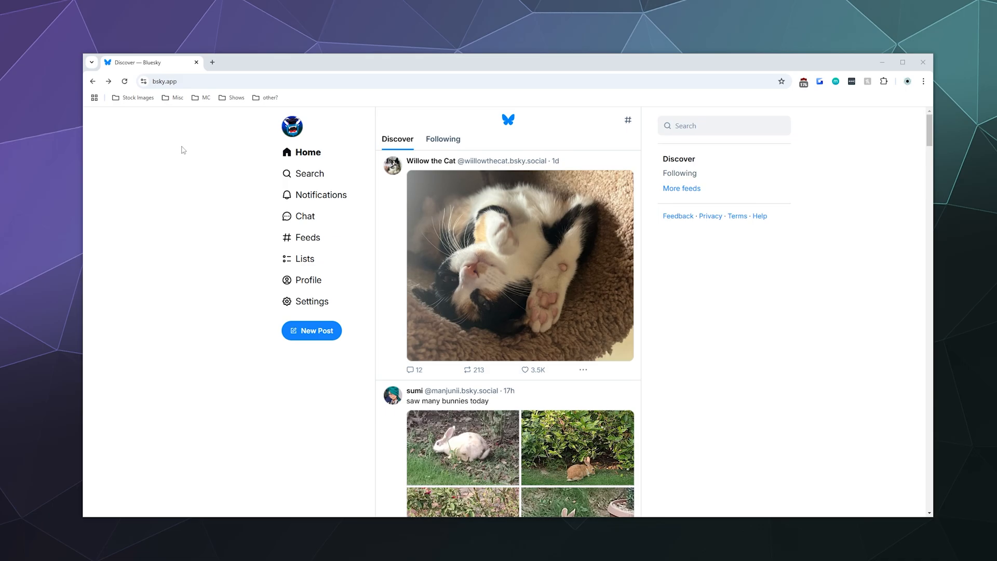
Visit your profile, go back to the home feed, then return to your profile.
click(310, 279)
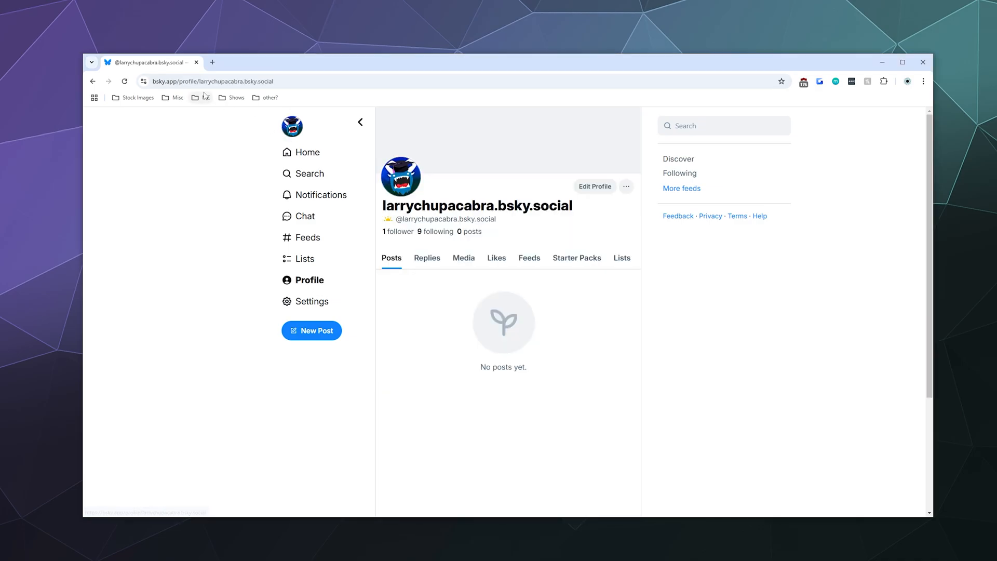
mouse_move(202, 97)
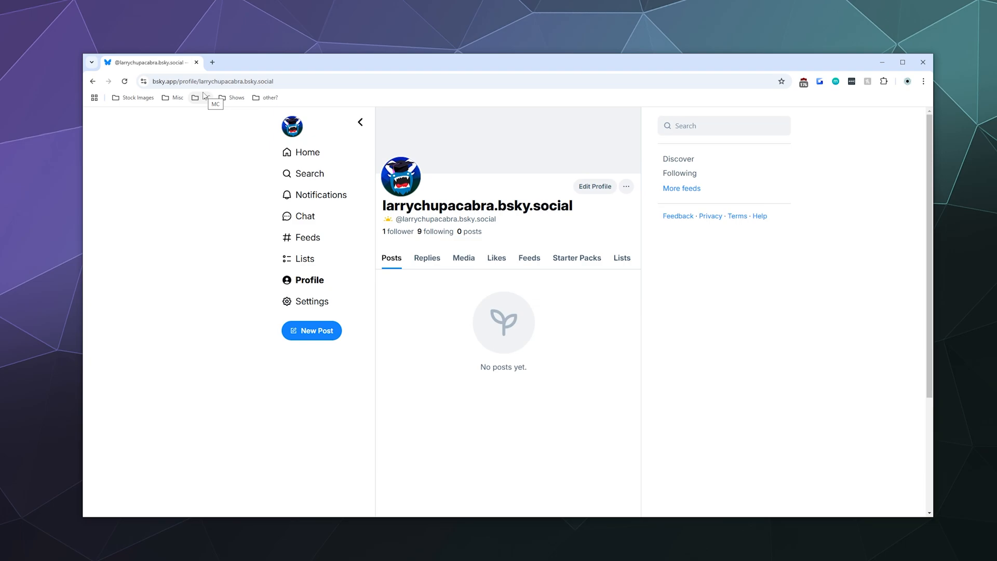
mouse_move(200, 94)
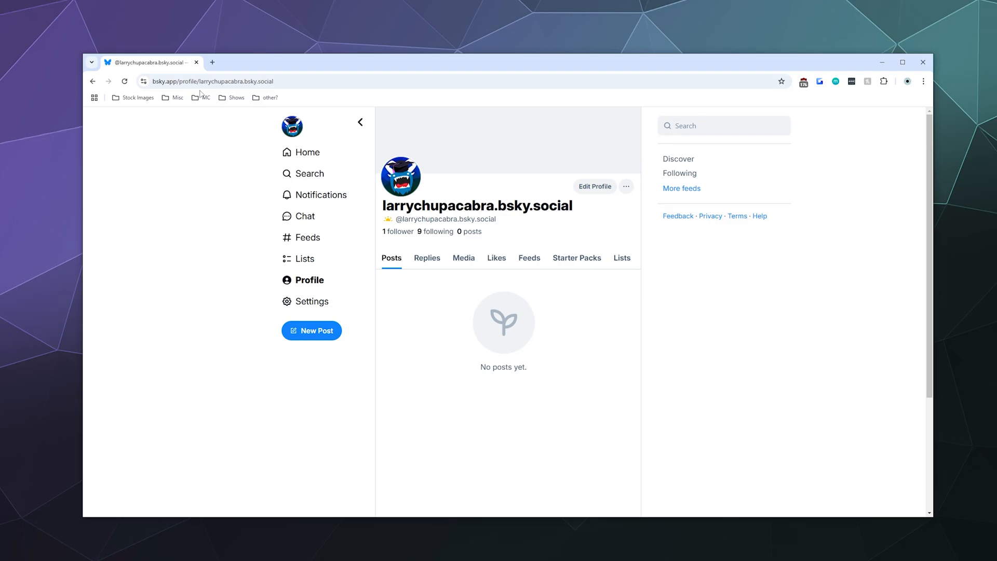
mouse_move(202, 97)
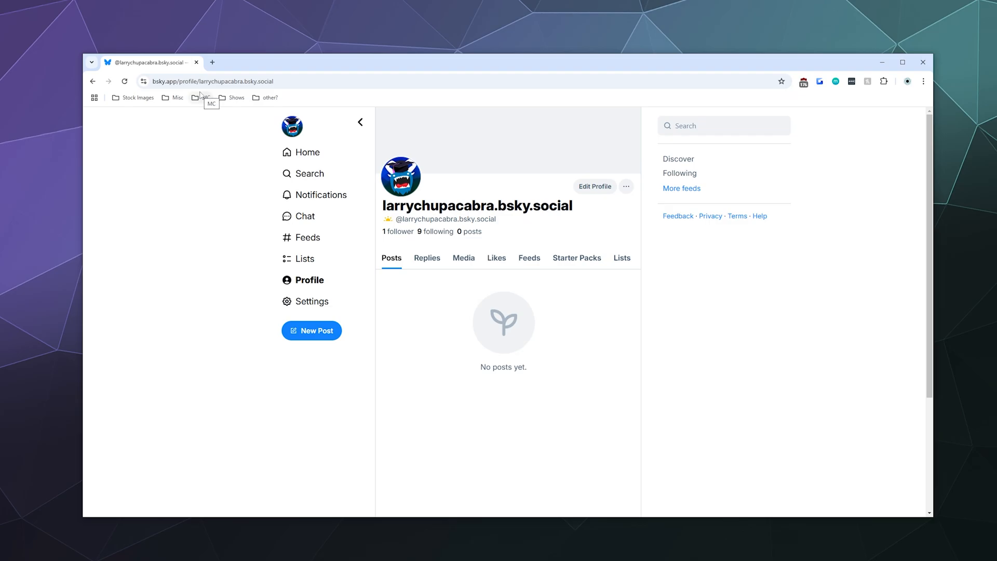
click(308, 152)
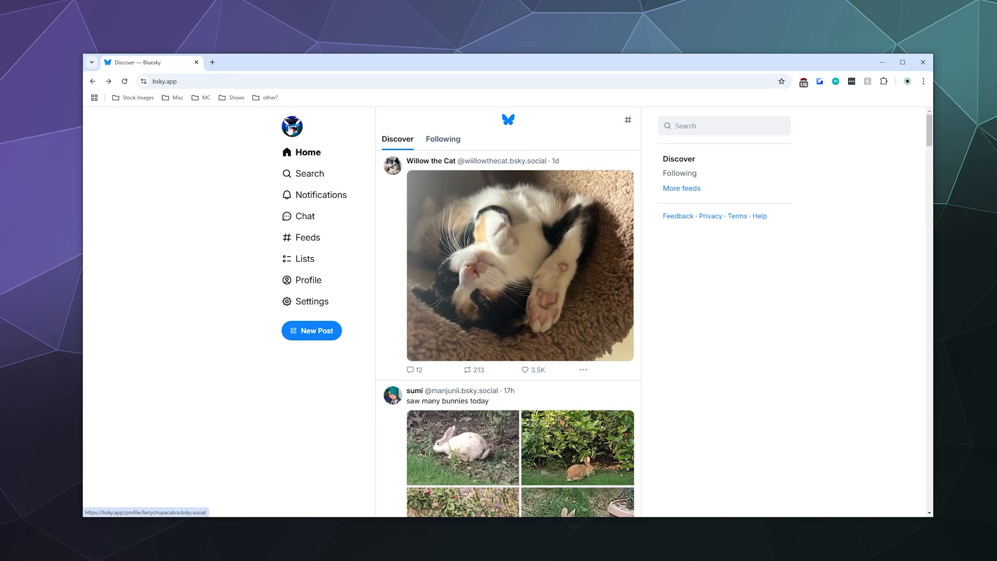
click(309, 280)
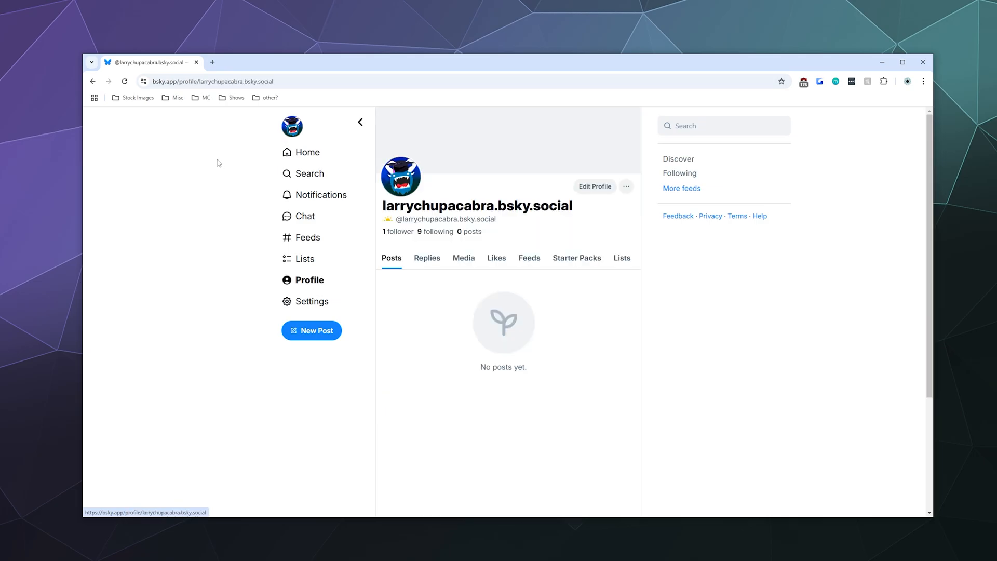
Open the profile editor and close it without making changes.
click(594, 186)
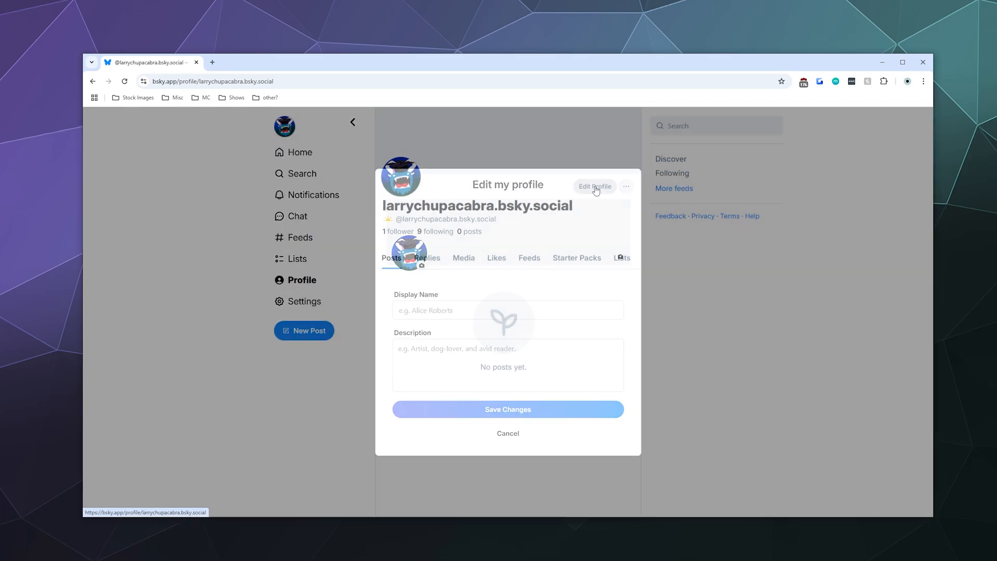
click(594, 187)
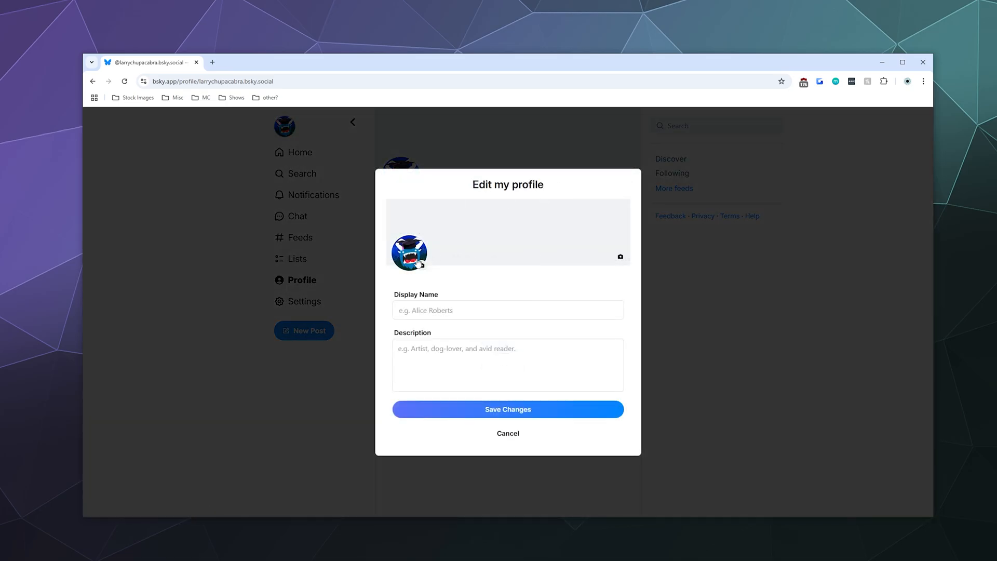
mouse_move(446, 266)
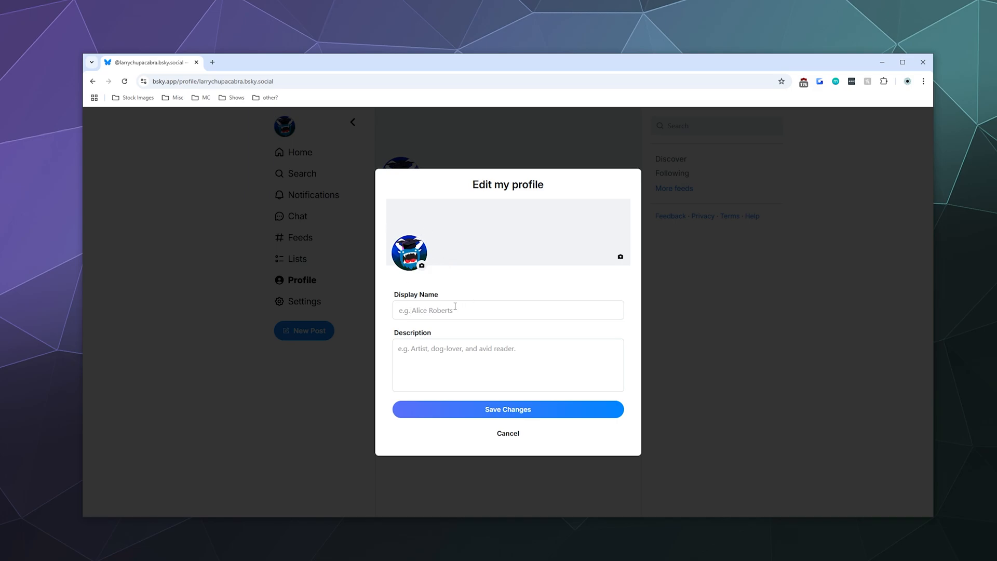
mouse_move(645, 227)
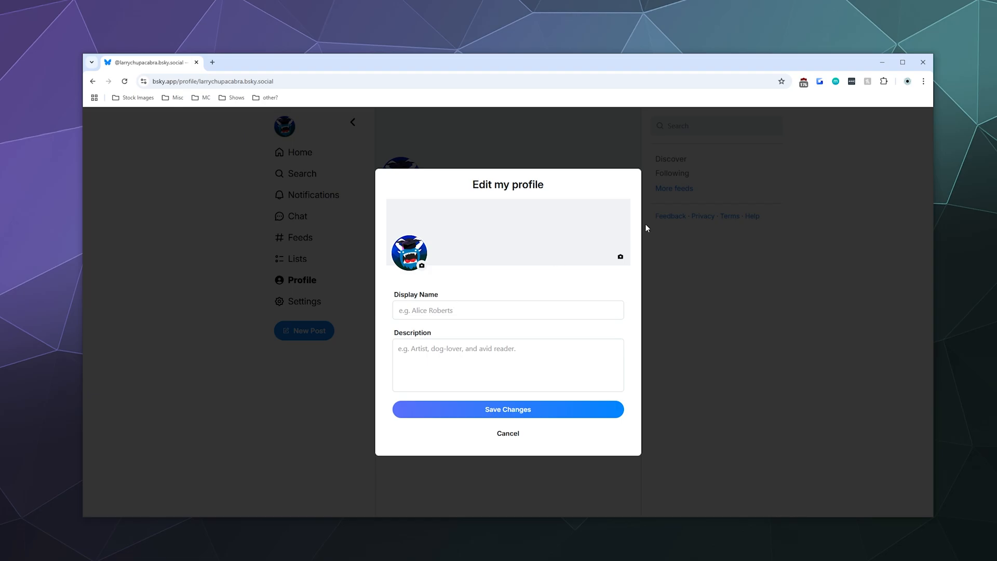
click(507, 433)
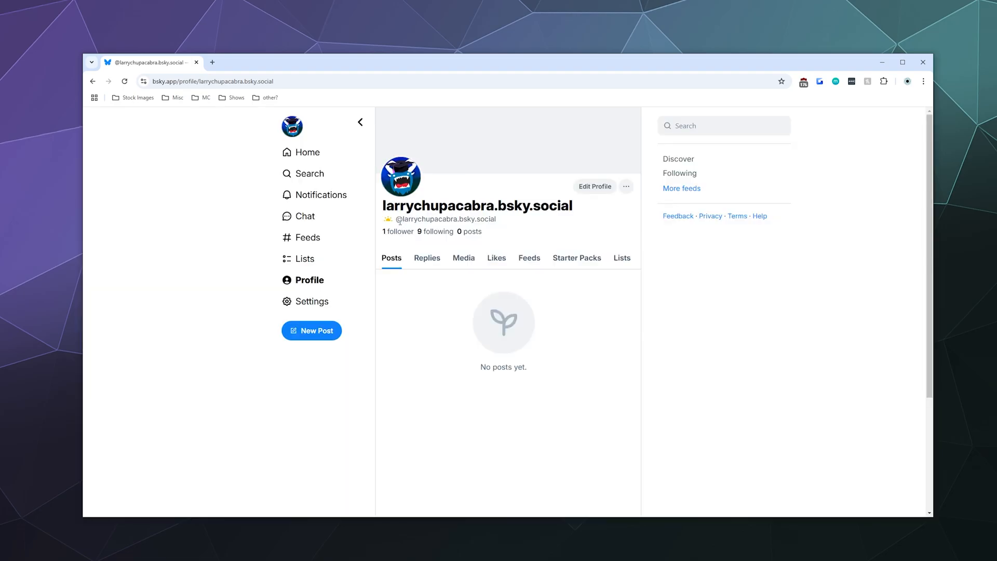
mouse_move(436, 181)
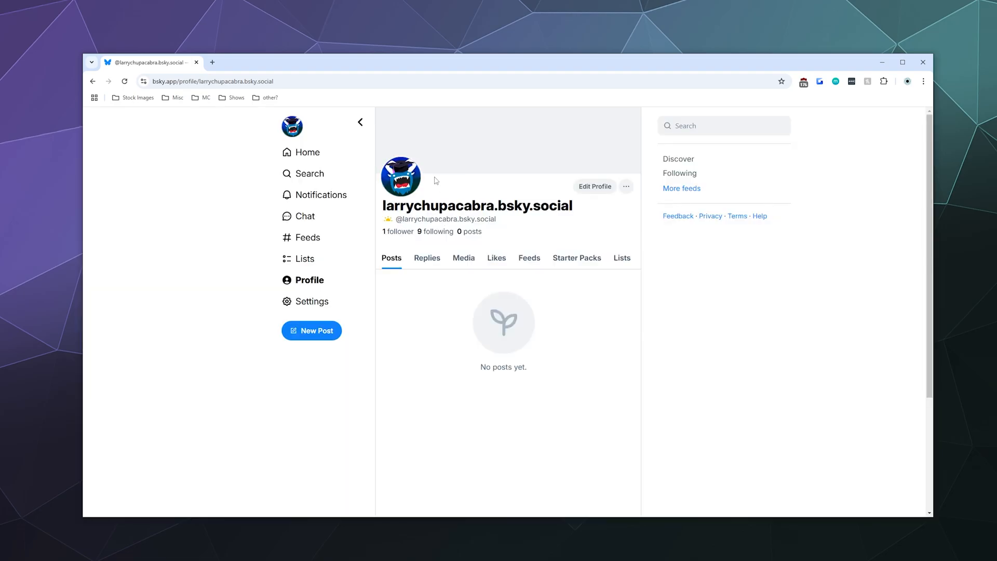
double_click(433, 206)
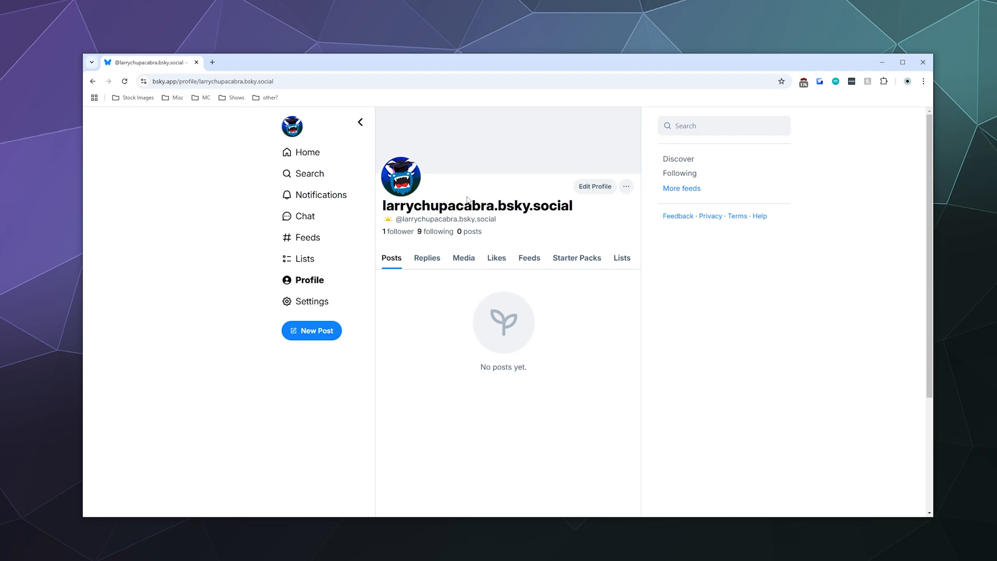
Upload the purple-and-teal low-poly image from files as the banner and save the profile.
click(593, 187)
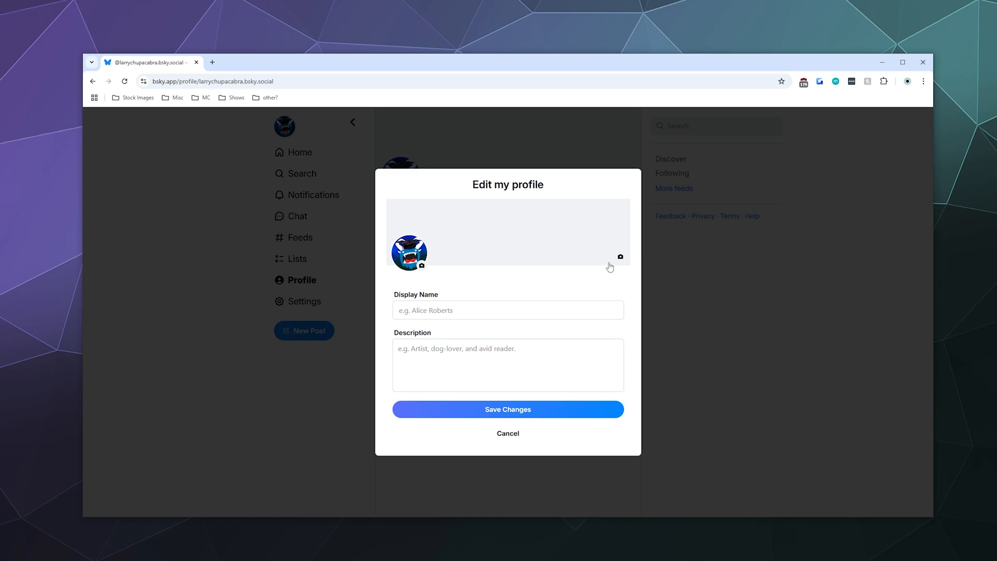
mouse_move(535, 241)
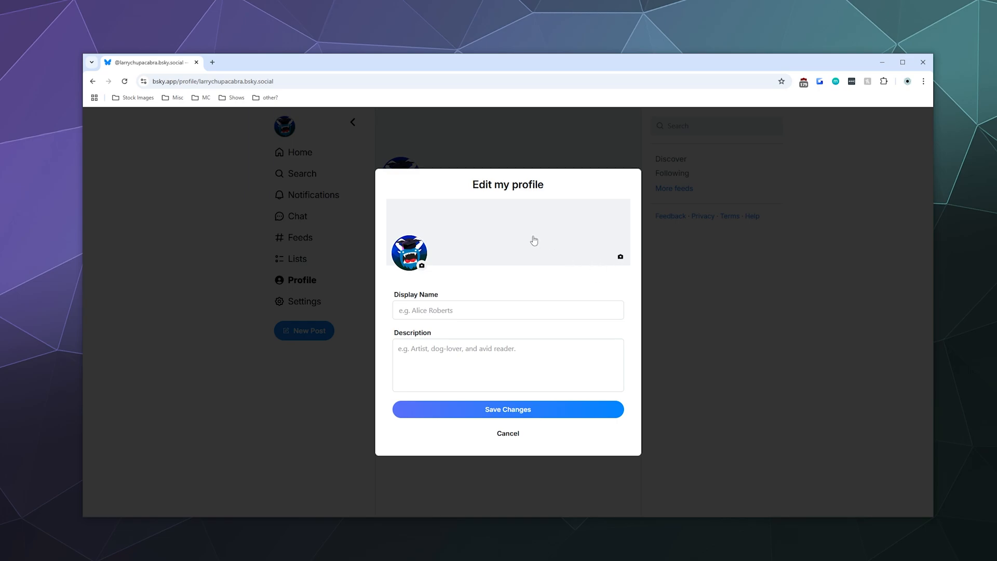
click(618, 257)
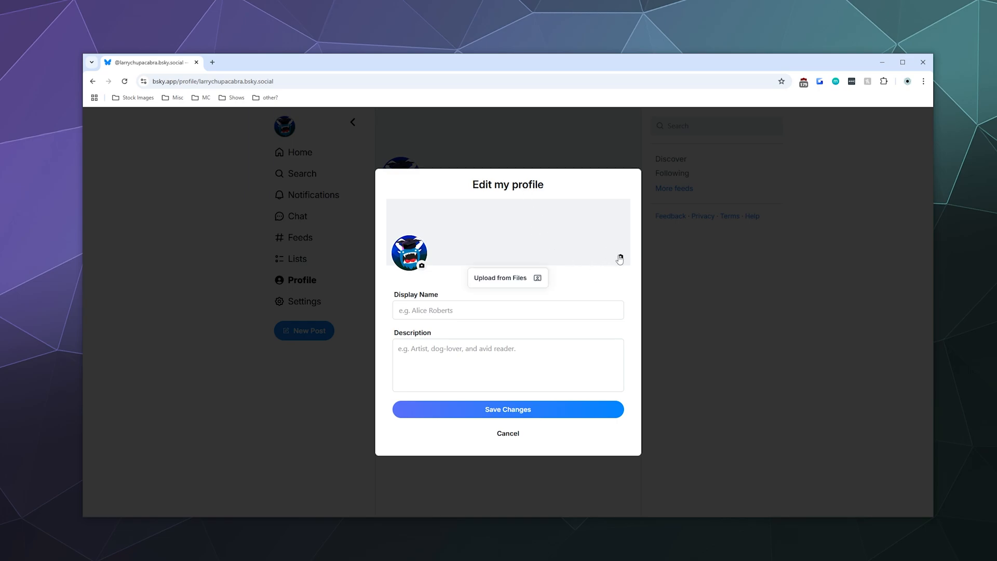
click(502, 277)
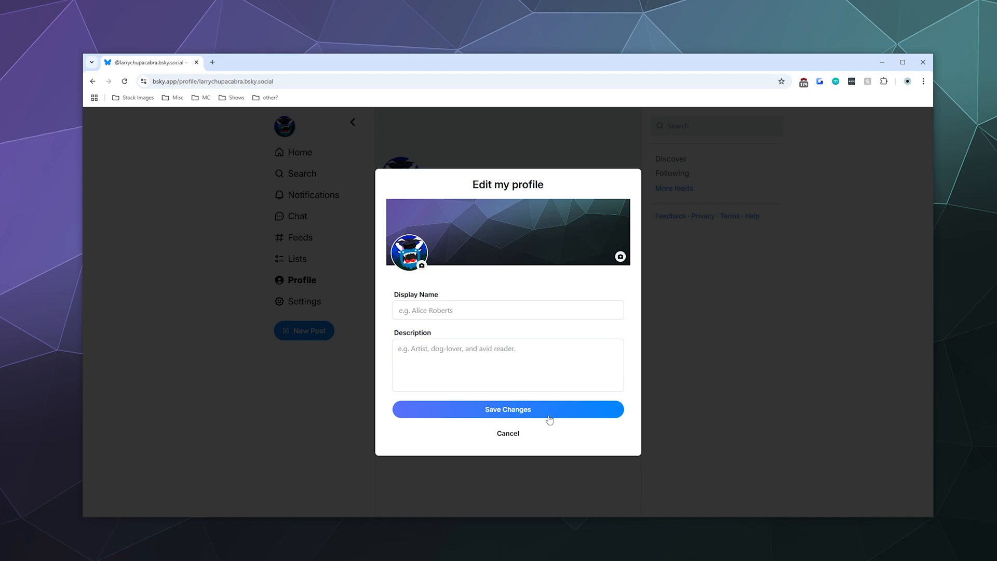
click(507, 409)
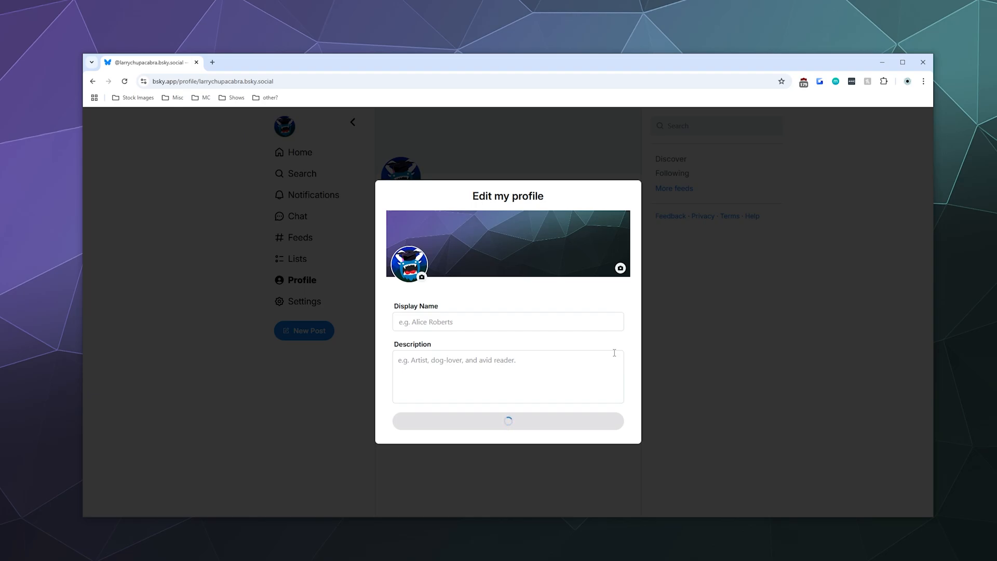
Once the save finishes, reopen the profile editor to verify the new banner, then close it.
click(508, 420)
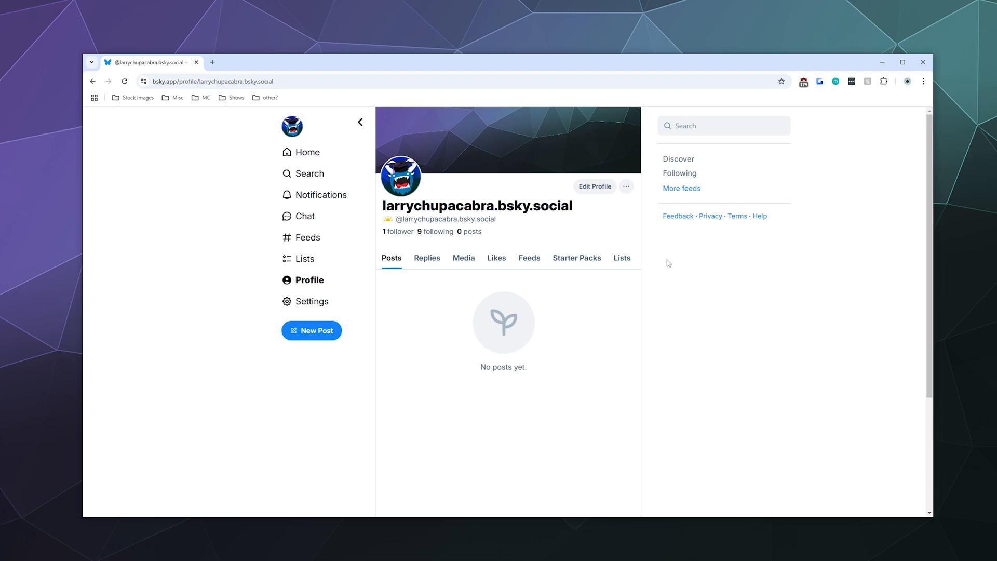
click(594, 186)
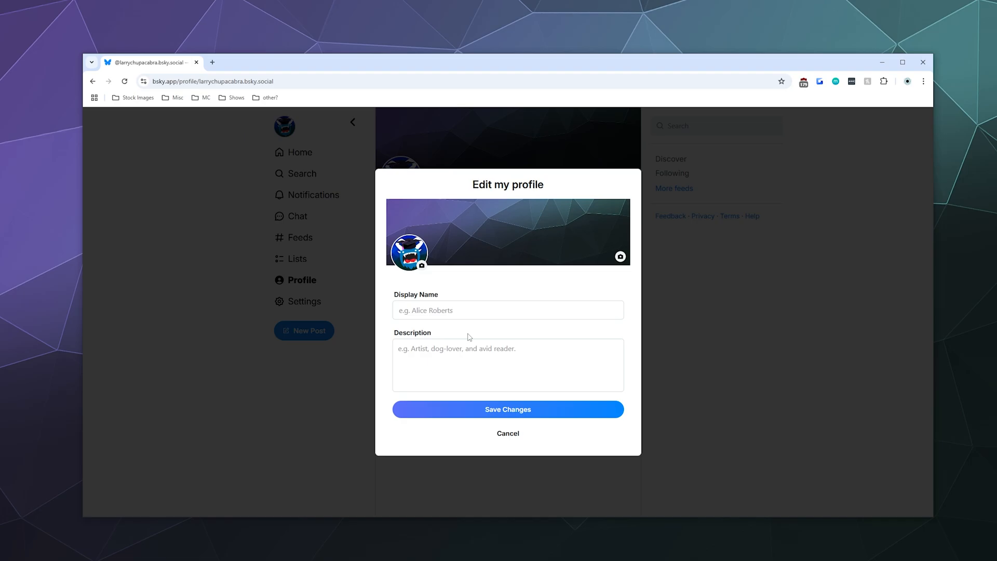
click(507, 433)
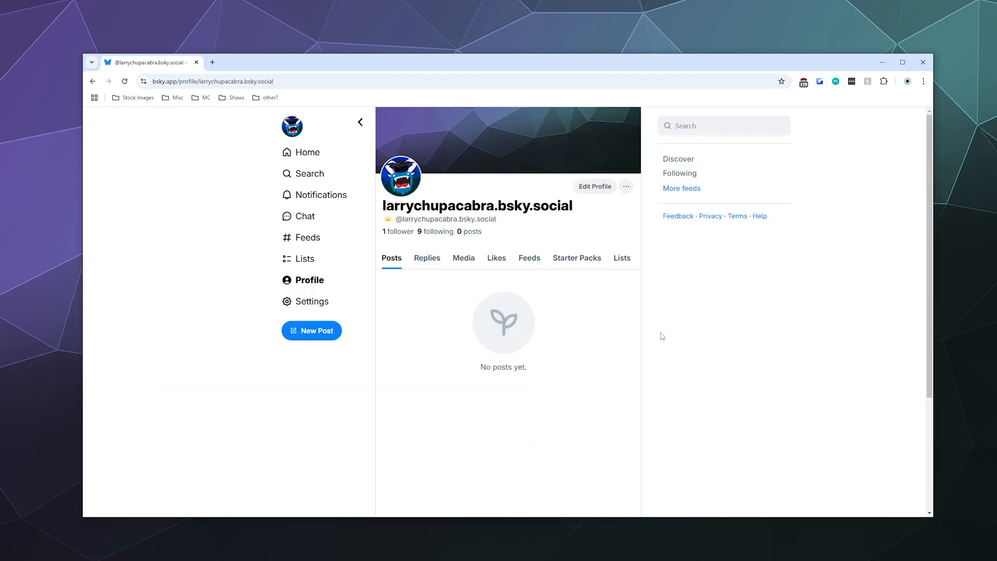
mouse_move(699, 326)
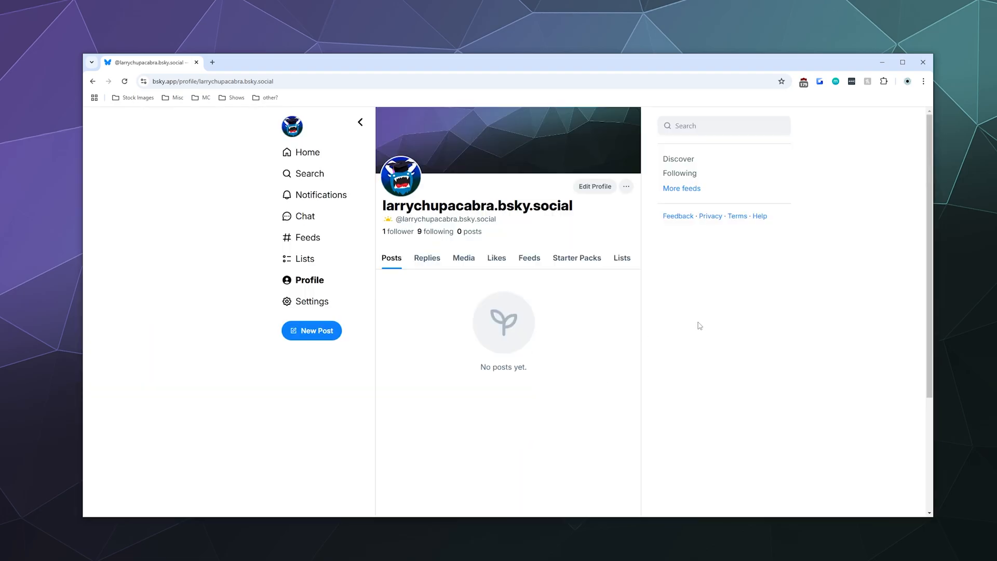